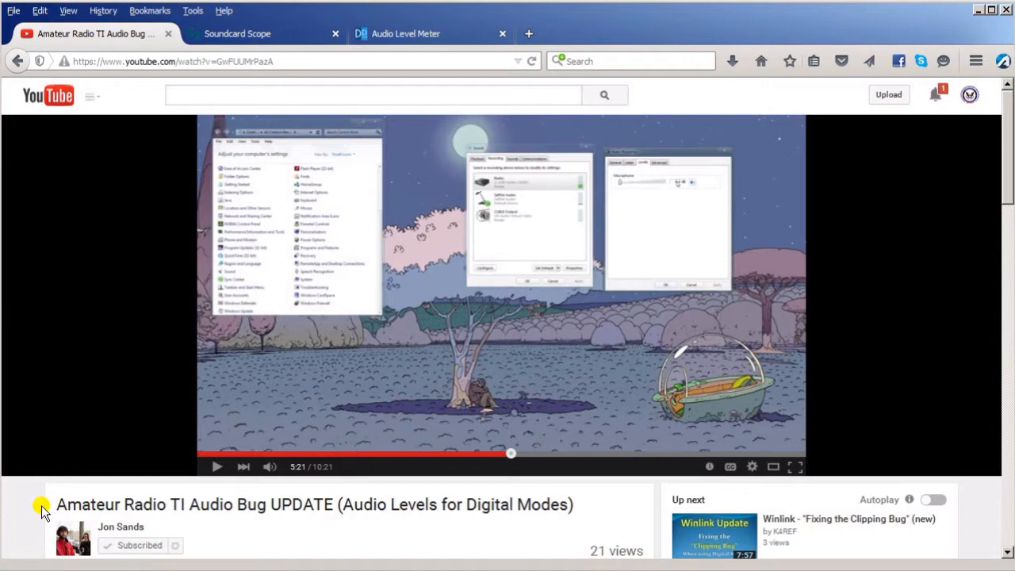
{"action": "mouse_move", "coordinate": [23, 506]}
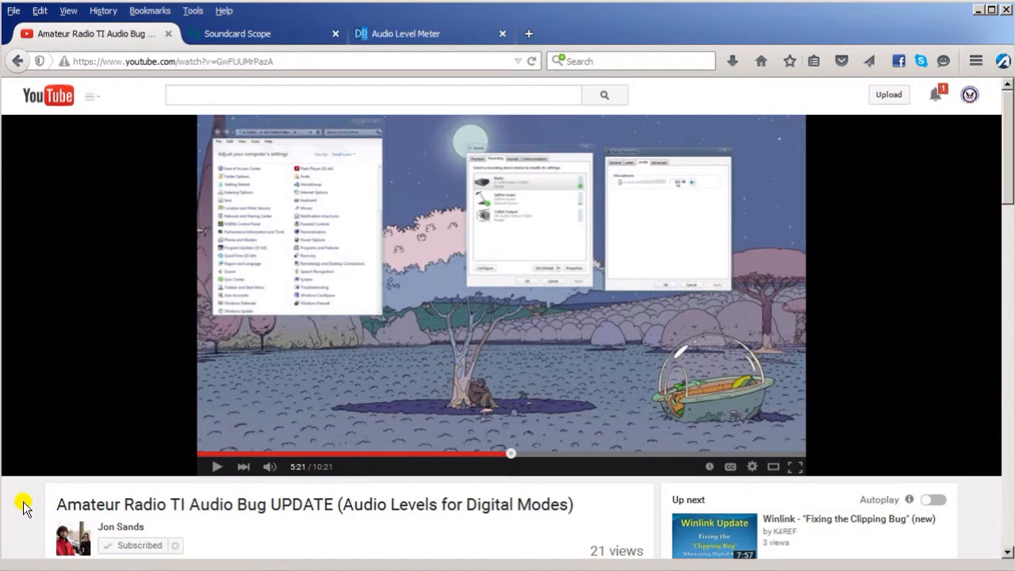
Step: Scroll through the tutorial video page and reveal its shareable link
{"action": "scroll", "scroll_direction": "down", "scroll_amount": 3}
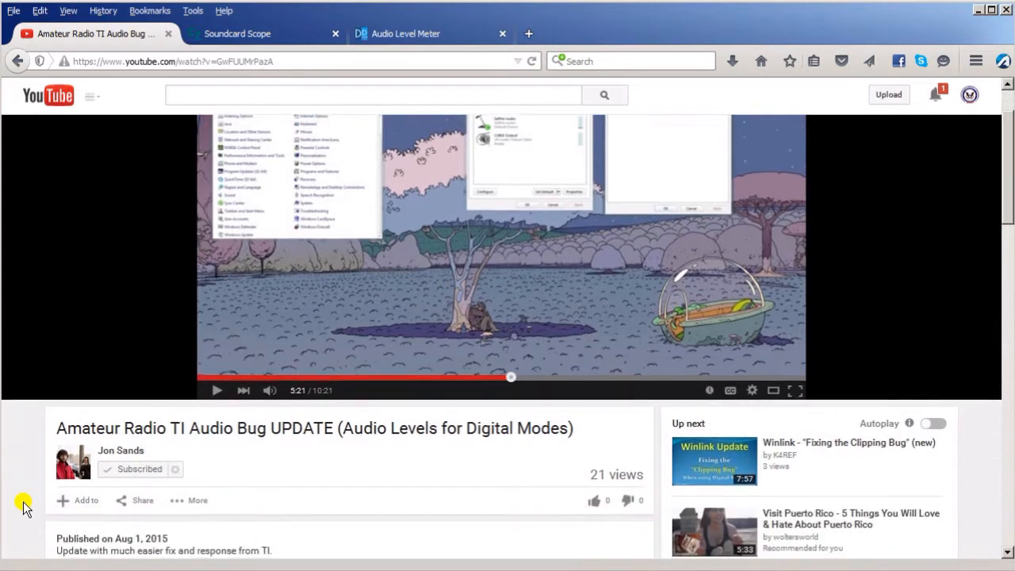
{"action": "mouse_move", "coordinate": [67, 531]}
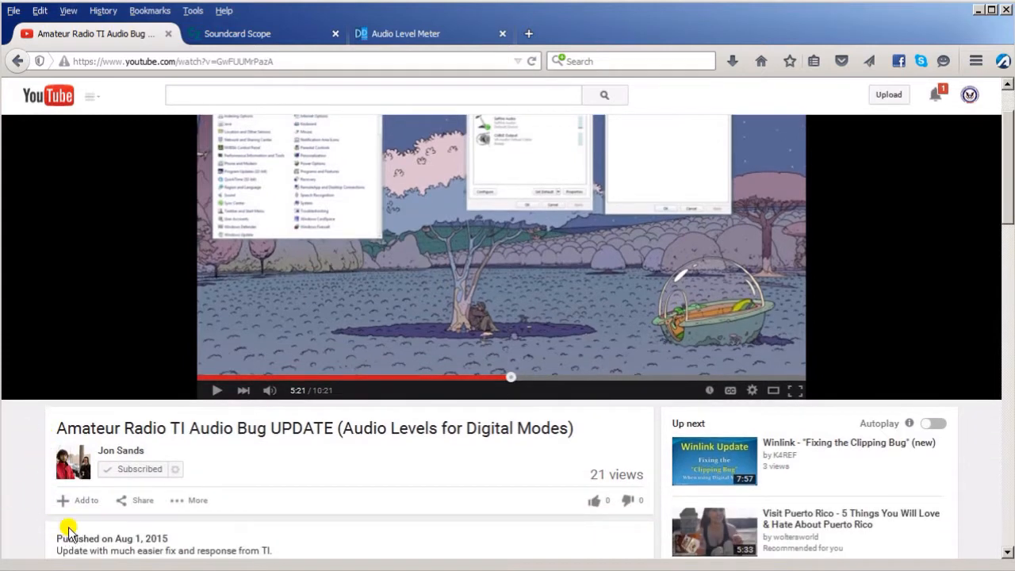
{"action": "scroll", "scroll_direction": "down", "scroll_amount": 3}
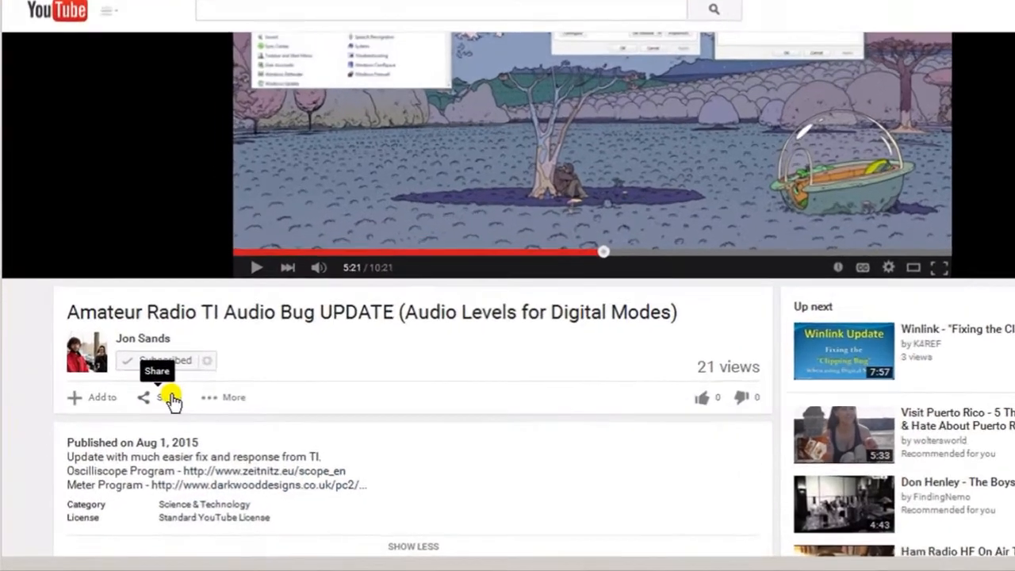
{"action": "left_click", "coordinate": [143, 396]}
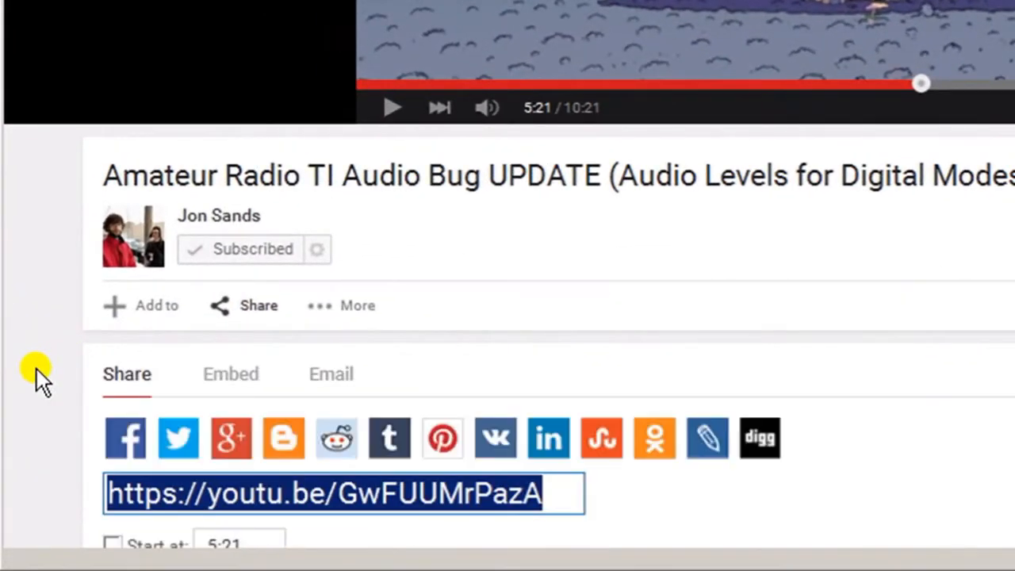
{"action": "scroll", "scroll_direction": "down", "scroll_amount": 3}
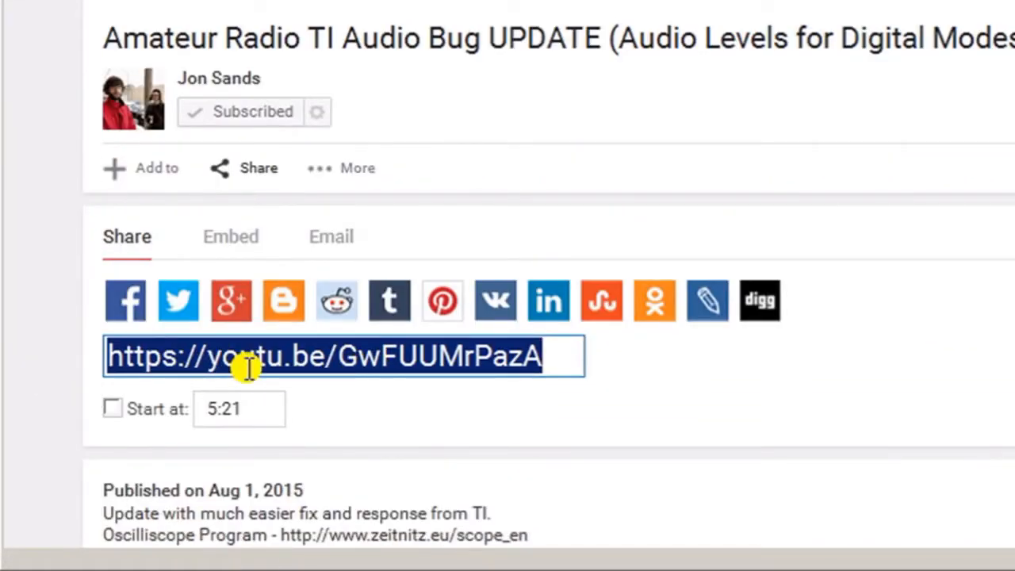
{"action": "mouse_move", "coordinate": [38, 346]}
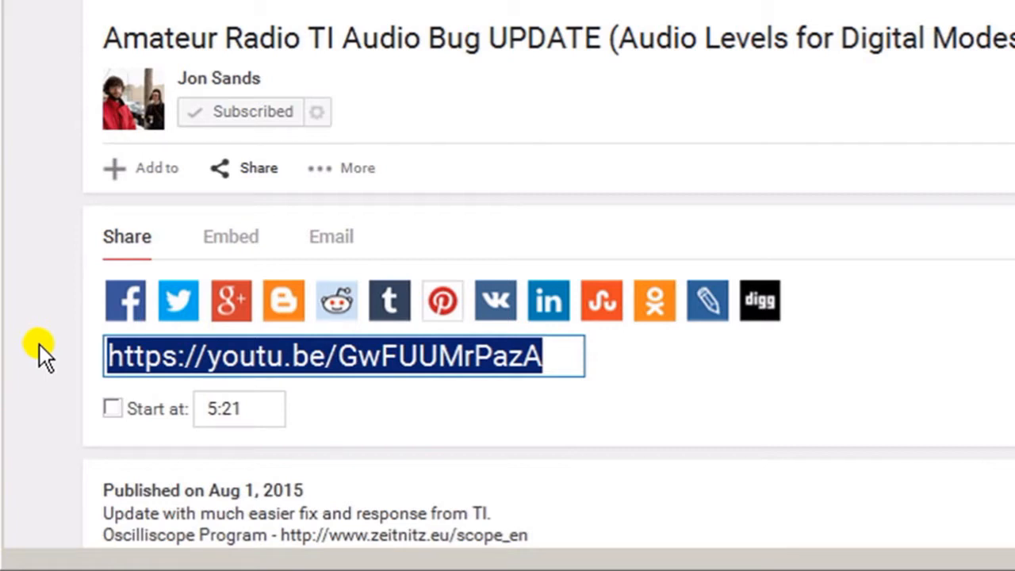
{"action": "mouse_move", "coordinate": [24, 225]}
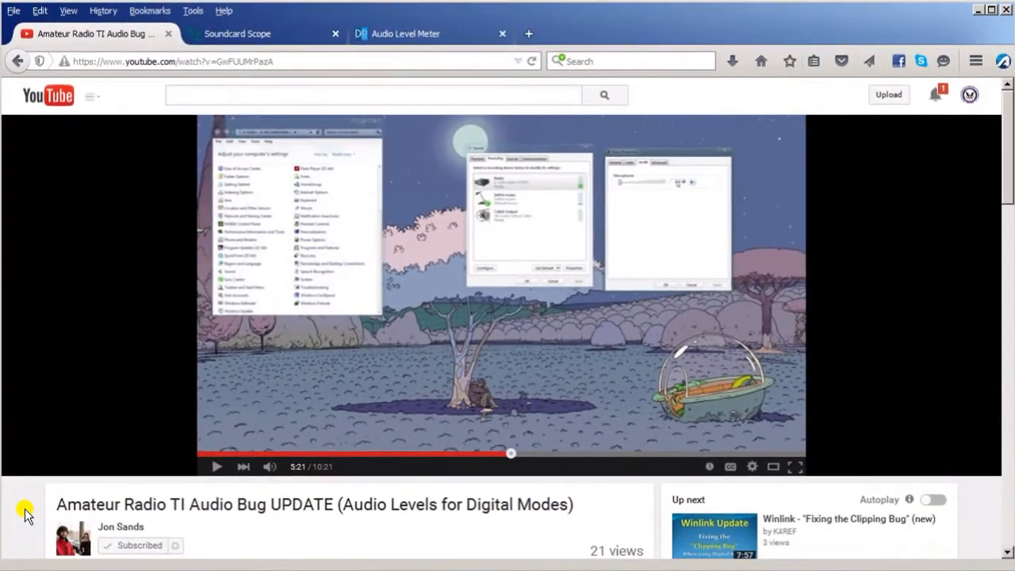
{"action": "mouse_move", "coordinate": [30, 521]}
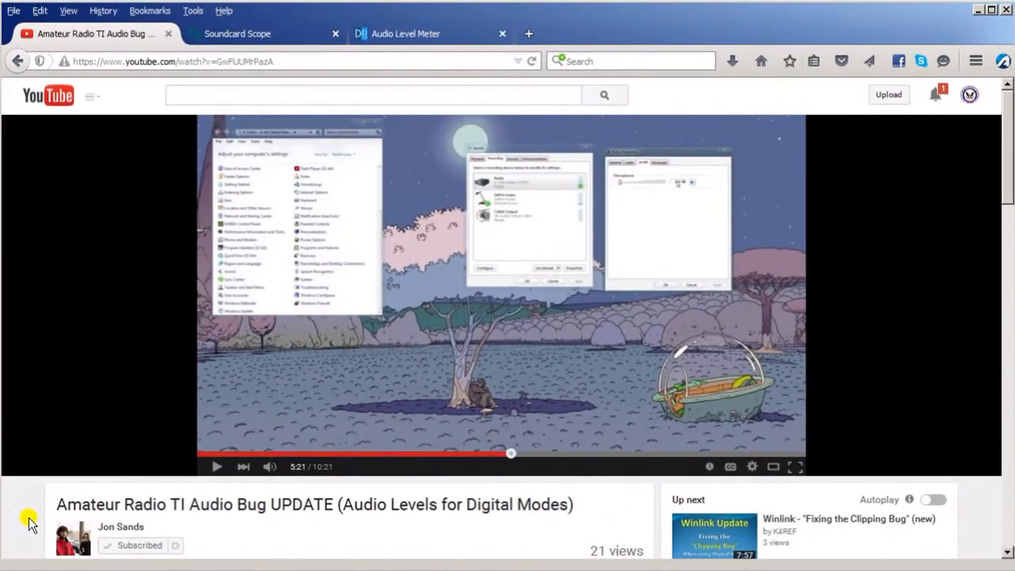
{"action": "mouse_move", "coordinate": [457, 508]}
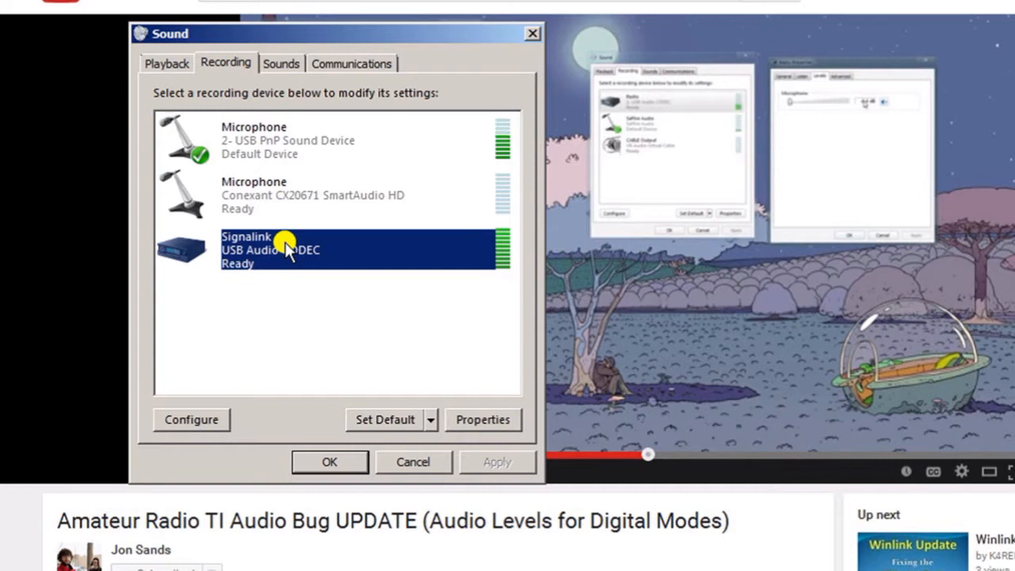
Step: Show the Signalink microphone level in decibels in its Properties Levels page
{"action": "left_click", "coordinate": [482, 419]}
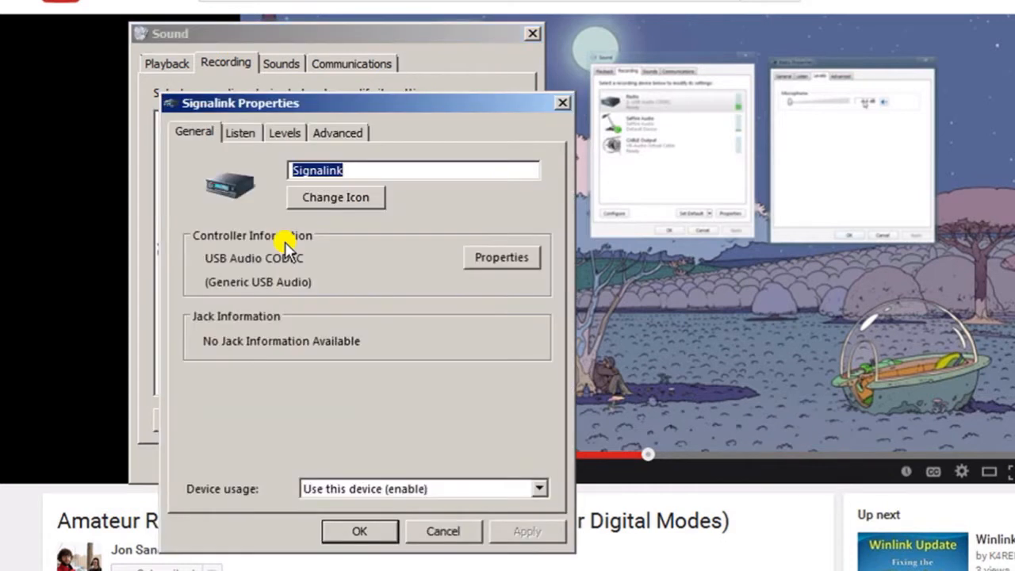
{"action": "left_click", "coordinate": [284, 133]}
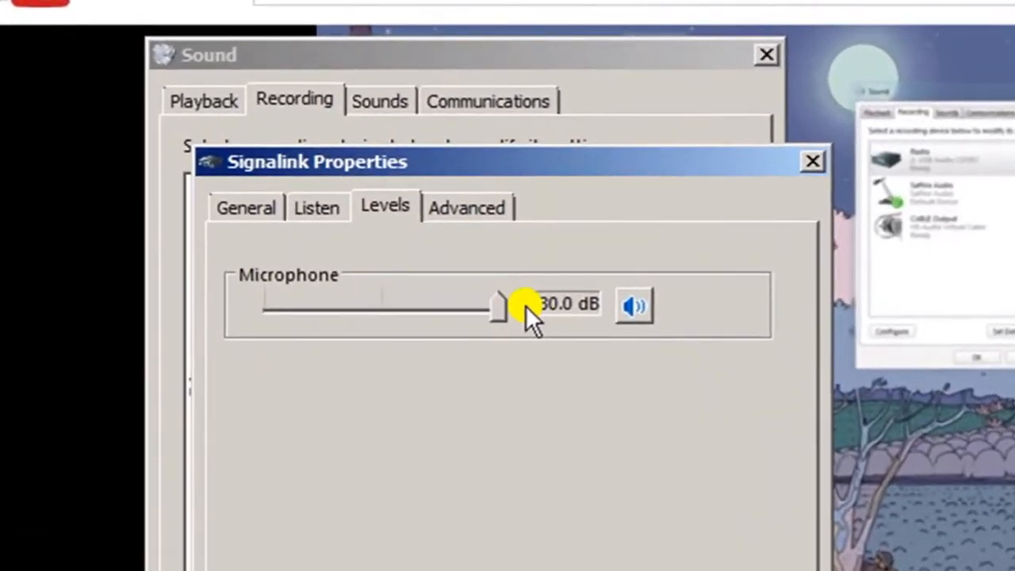
{"action": "right_click", "coordinate": [562, 305]}
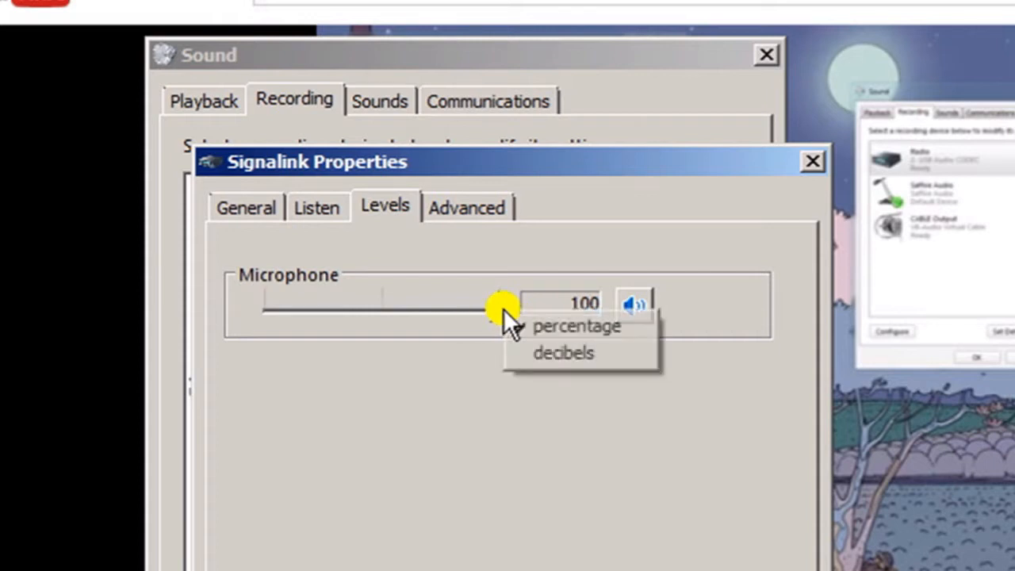
{"action": "left_click", "coordinate": [563, 352]}
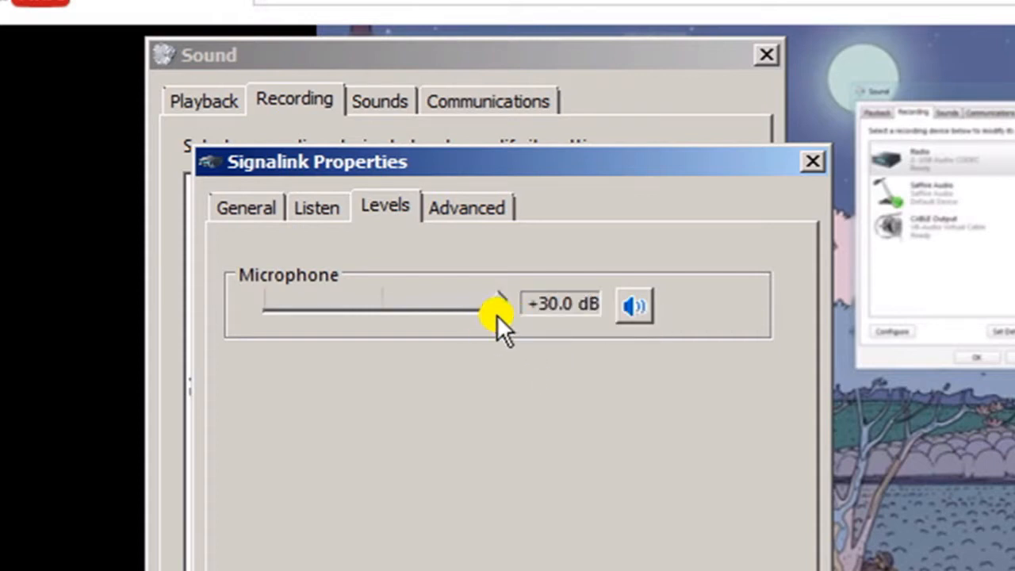
Step: Drag the Microphone slider down from +30 dB through +20, +13.6, +10.9 to about +4 dB
{"action": "left_click_drag", "start_coordinate": [495, 317], "coordinate": [330, 314]}
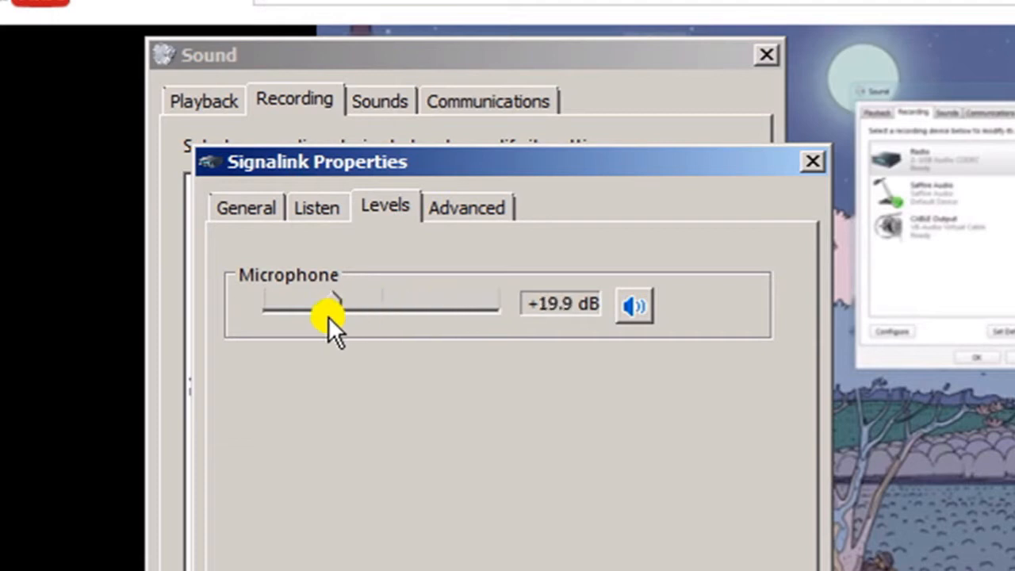
{"action": "left_click_drag", "start_coordinate": [330, 304], "coordinate": [293, 304]}
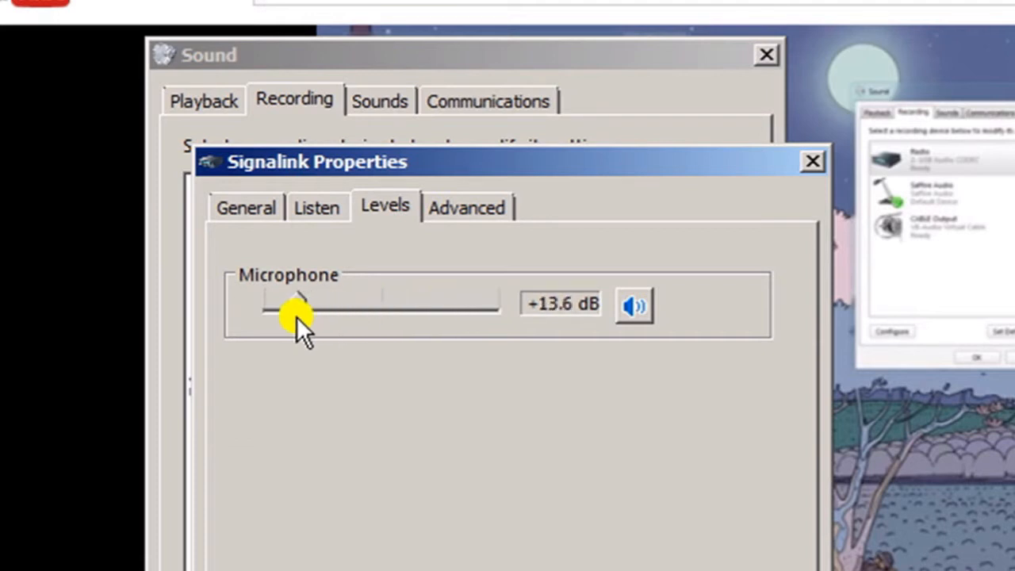
{"action": "left_click_drag", "start_coordinate": [298, 314], "coordinate": [282, 314]}
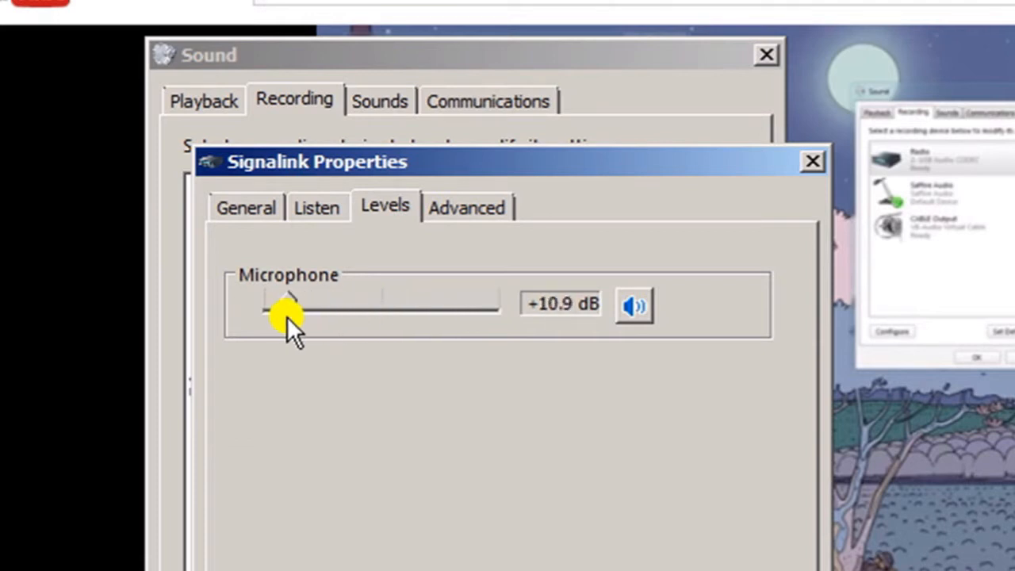
{"action": "left_click_drag", "start_coordinate": [286, 309], "coordinate": [273, 310]}
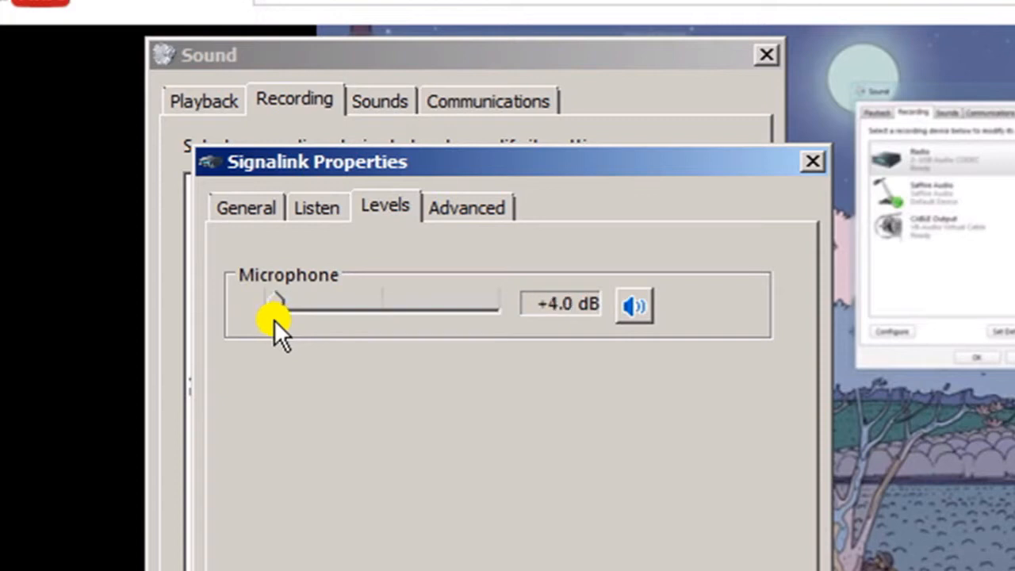
{"action": "left_click_drag", "start_coordinate": [273, 304], "coordinate": [214, 253]}
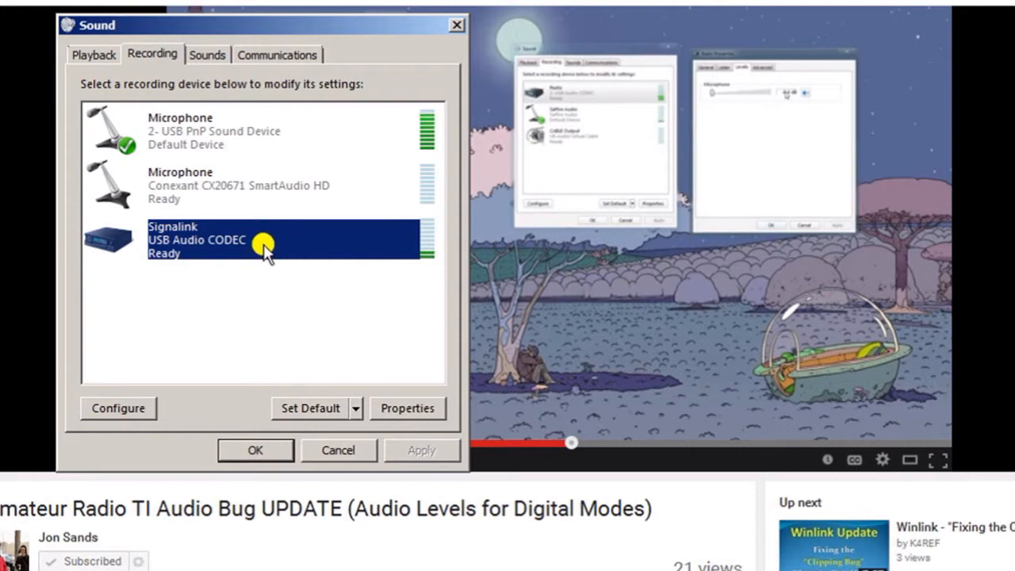
{"action": "mouse_move", "coordinate": [234, 241]}
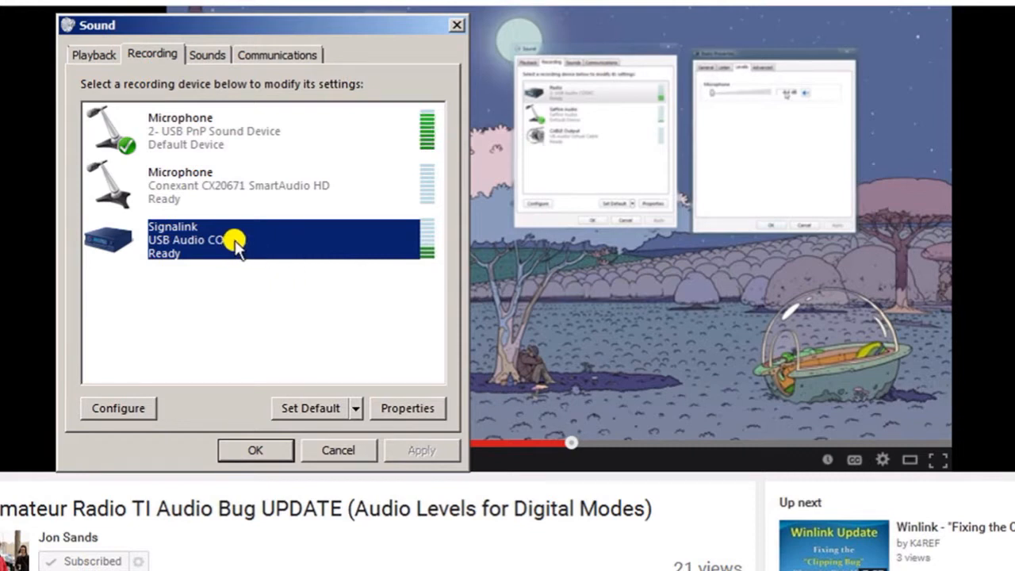
{"action": "mouse_move", "coordinate": [273, 257]}
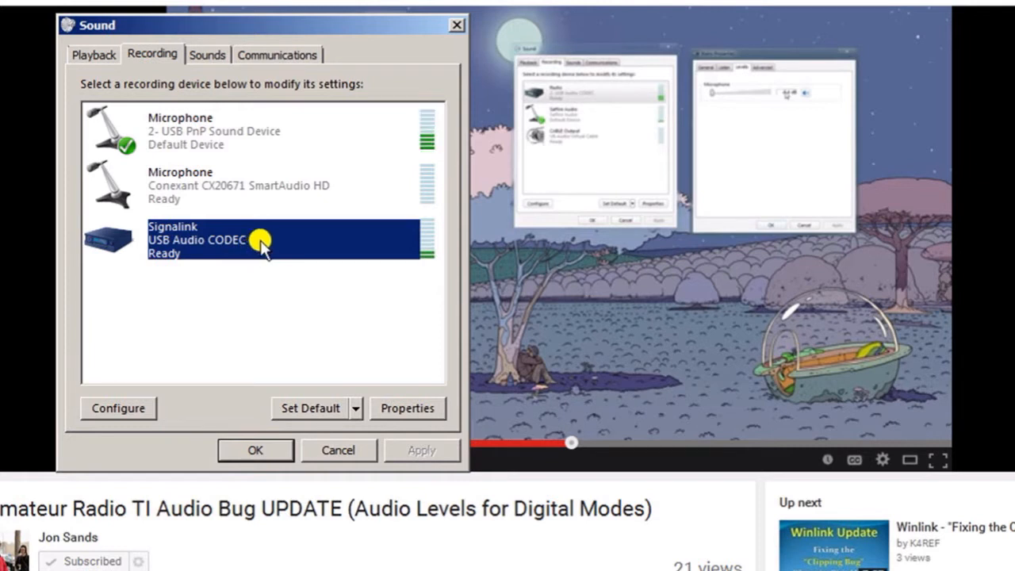
{"action": "mouse_move", "coordinate": [372, 262]}
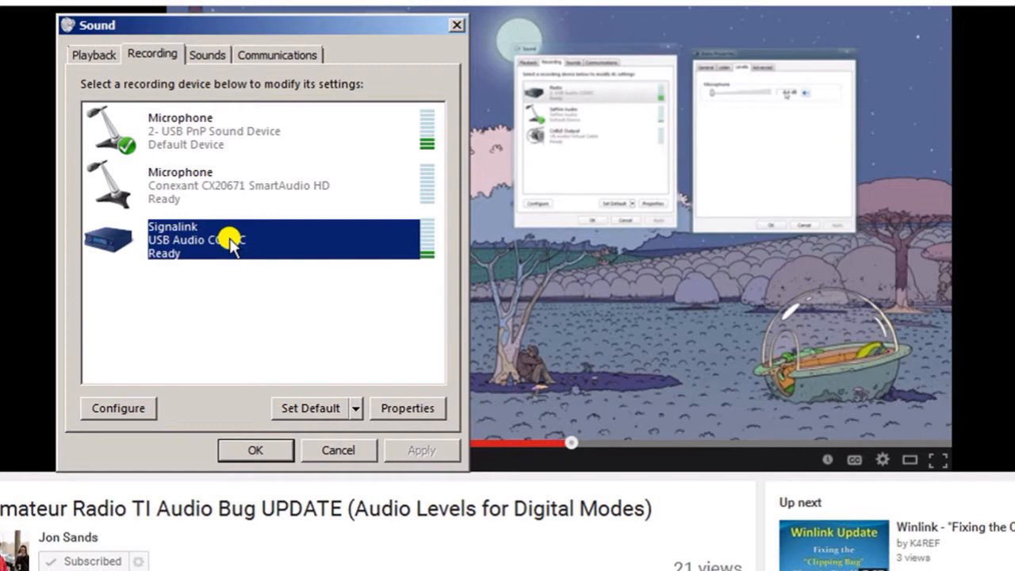
Step: Reopen the Signalink properties and raise the microphone level slider back up
{"action": "right_click", "coordinate": [230, 239]}
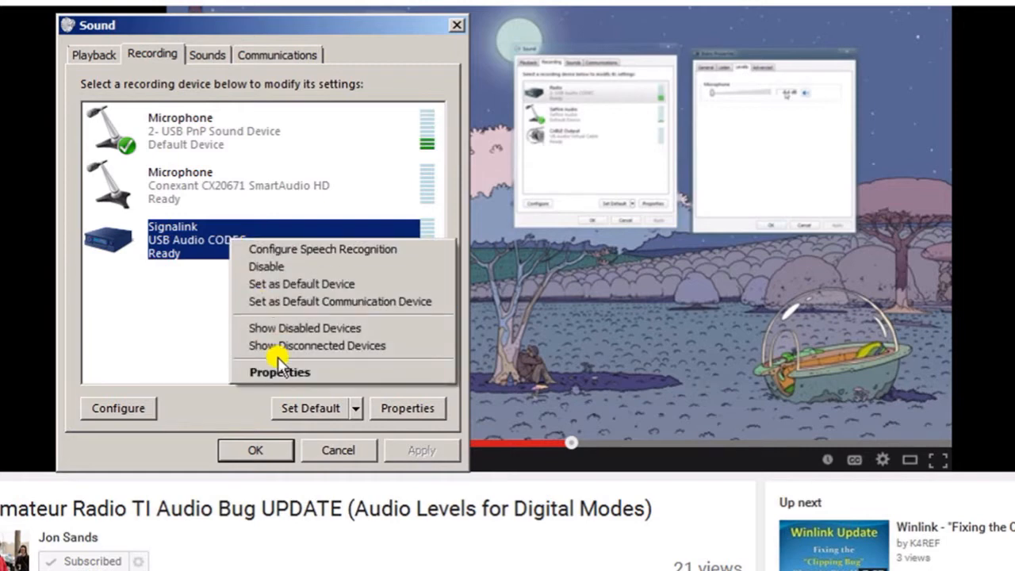
{"action": "left_click", "coordinate": [279, 371]}
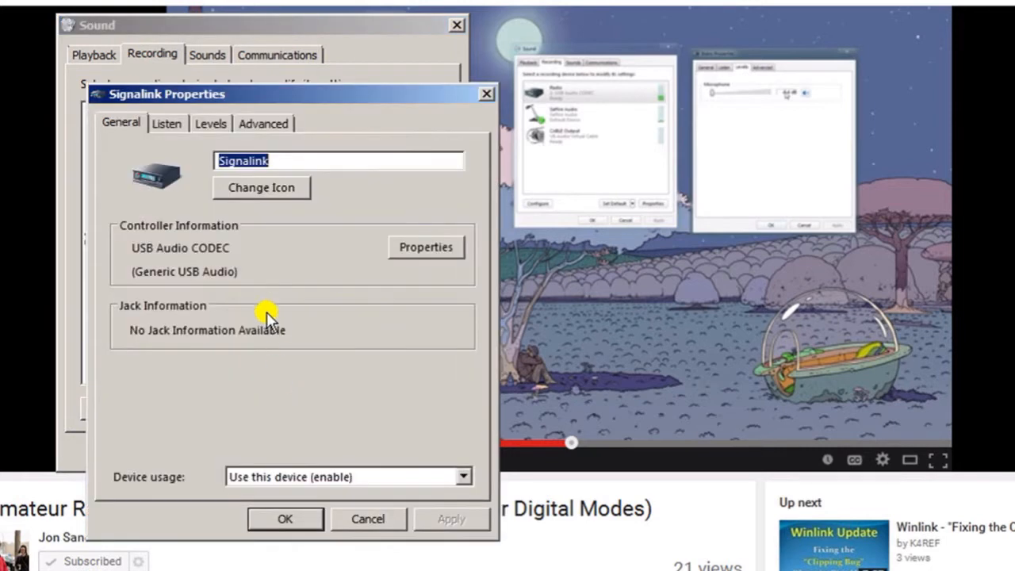
{"action": "left_click", "coordinate": [209, 123]}
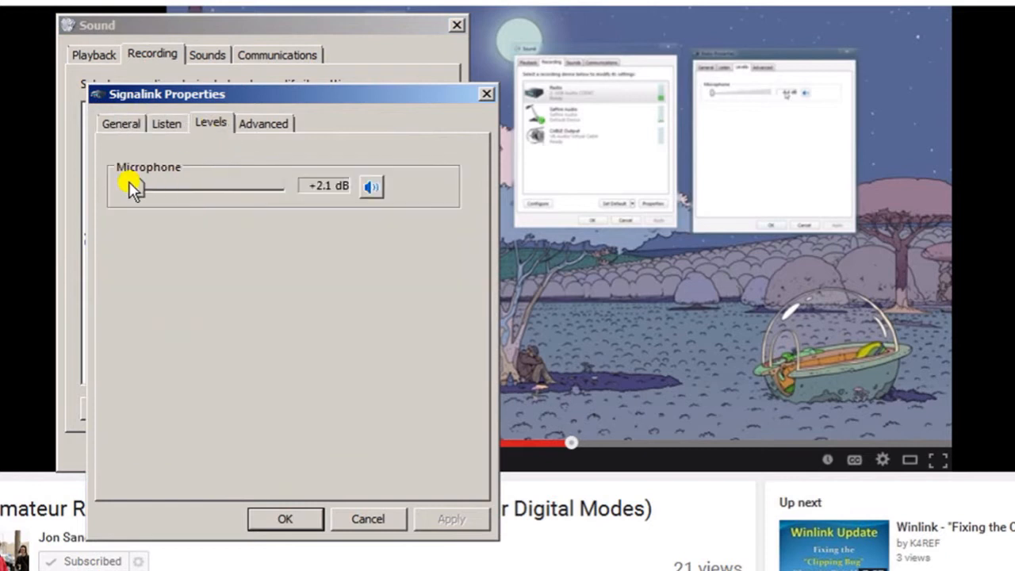
{"action": "left_click_drag", "start_coordinate": [130, 187], "coordinate": [286, 187]}
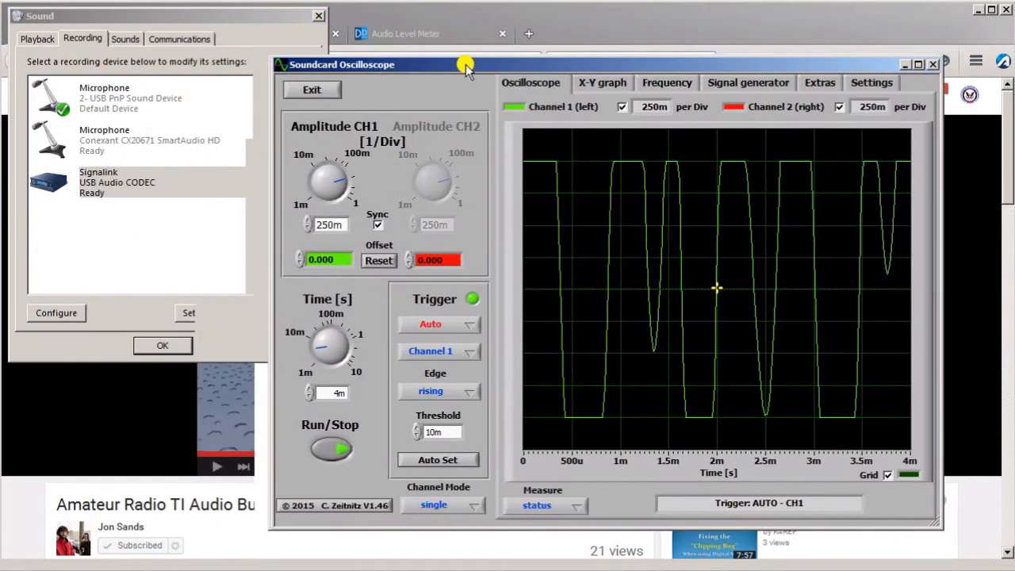
Step: Move the Soundcard Oscilloscope window beside the Sound dialog's device list
{"action": "left_click_drag", "start_coordinate": [466, 63], "coordinate": [393, 60]}
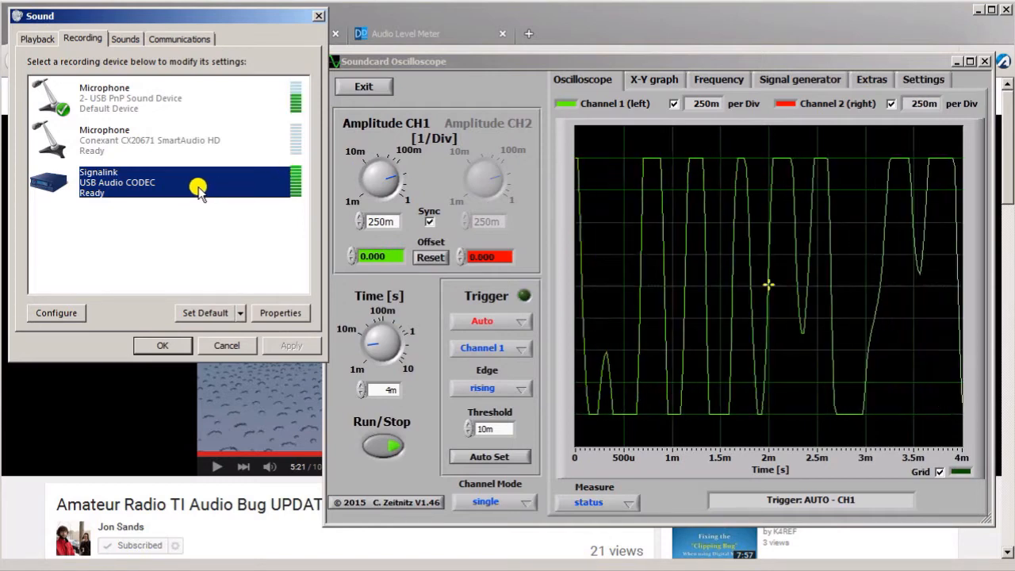
Step: Bring up the Signalink Levels page, positioned below the oscilloscope trace
{"action": "left_click", "coordinate": [279, 312]}
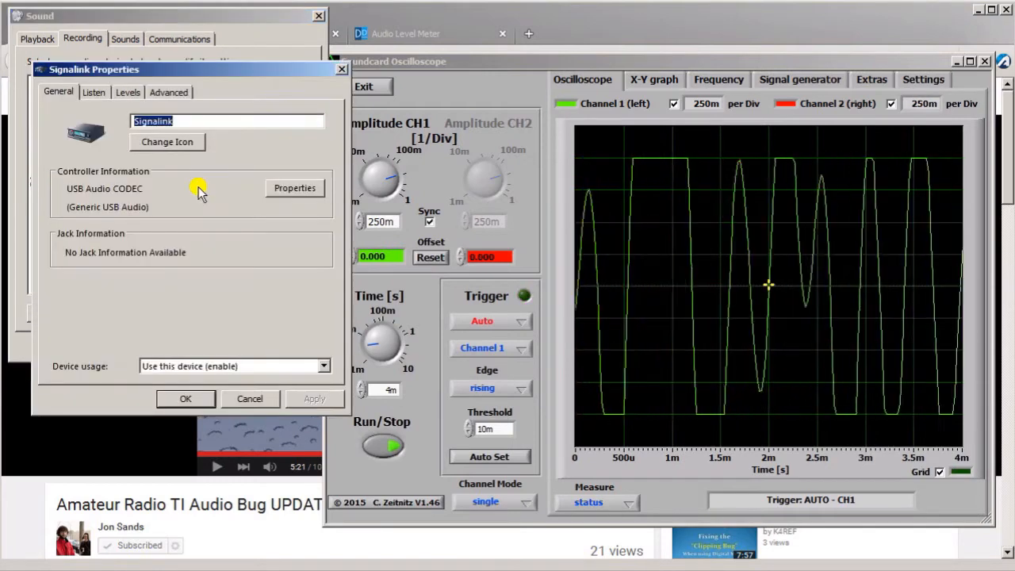
{"action": "left_click_drag", "start_coordinate": [93, 70], "coordinate": [80, 200]}
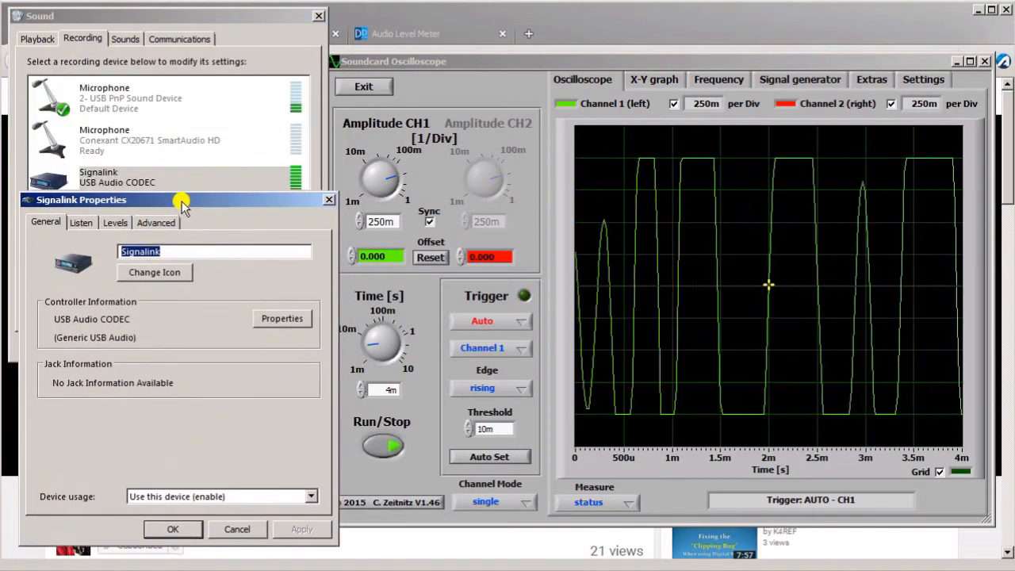
{"action": "left_click", "coordinate": [114, 222]}
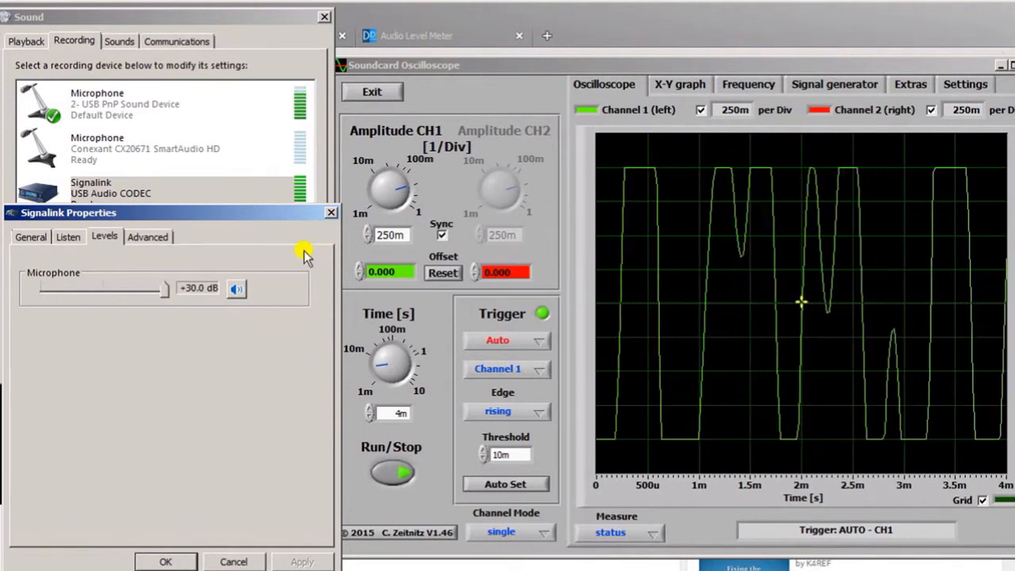
Step: Lower the Microphone slider from +30 dB through +23.7, +15.6, +14, +4 to about +2 dB
{"action": "left_click_drag", "start_coordinate": [162, 289], "coordinate": [149, 289]}
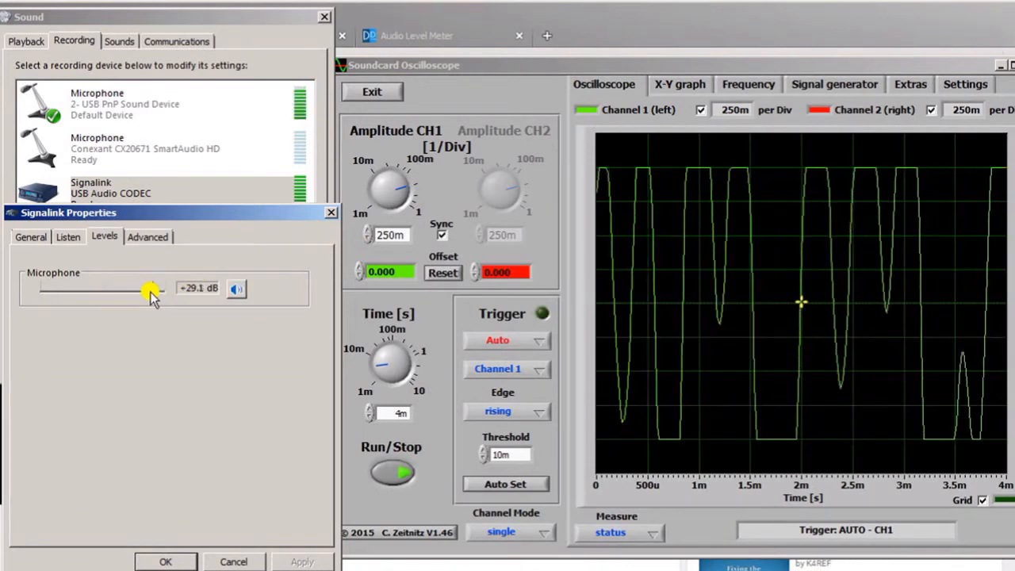
{"action": "left_click_drag", "start_coordinate": [151, 288], "coordinate": [95, 291]}
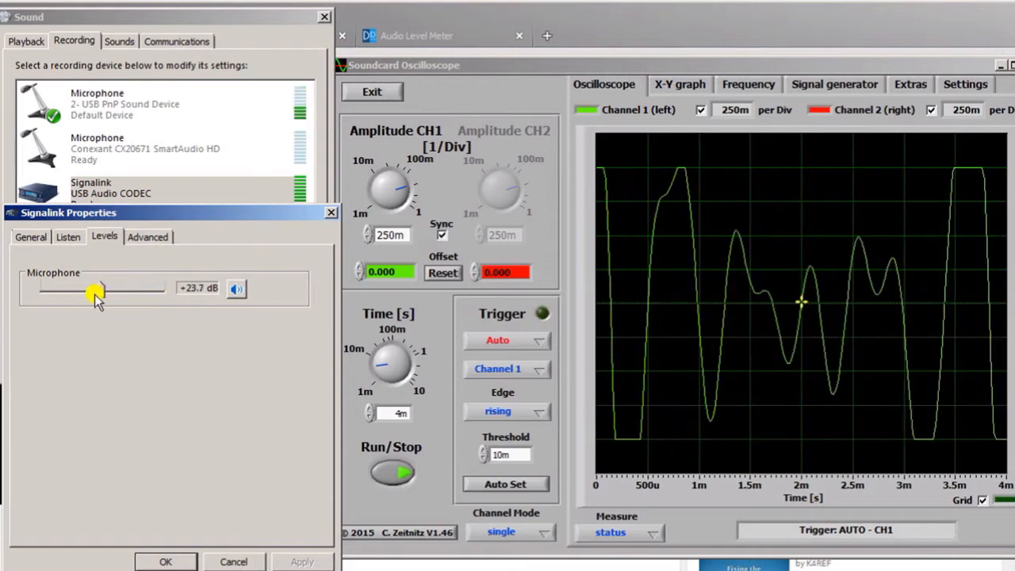
{"action": "left_click_drag", "start_coordinate": [95, 292], "coordinate": [64, 291]}
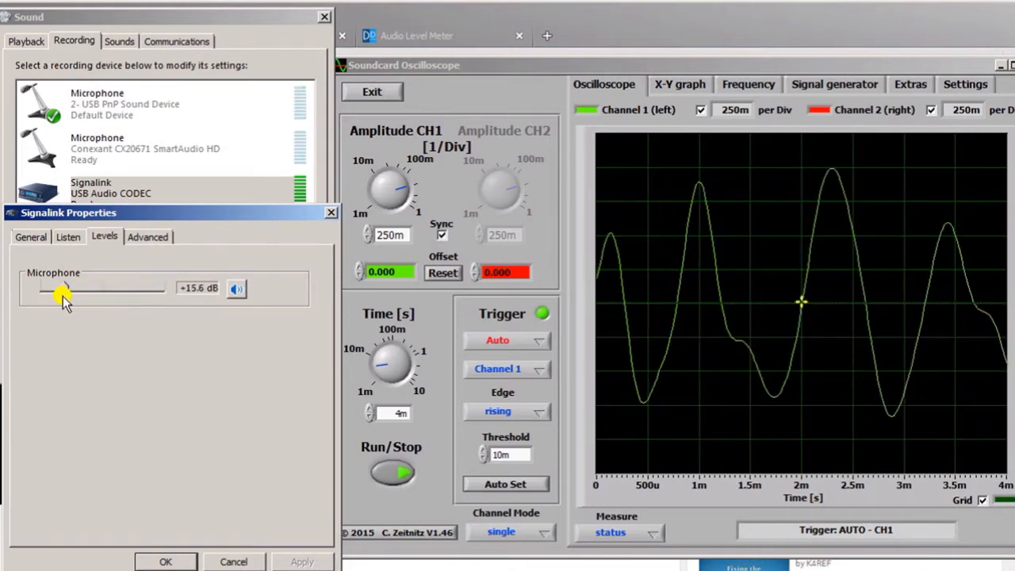
{"action": "left_click_drag", "start_coordinate": [64, 288], "coordinate": [60, 289]}
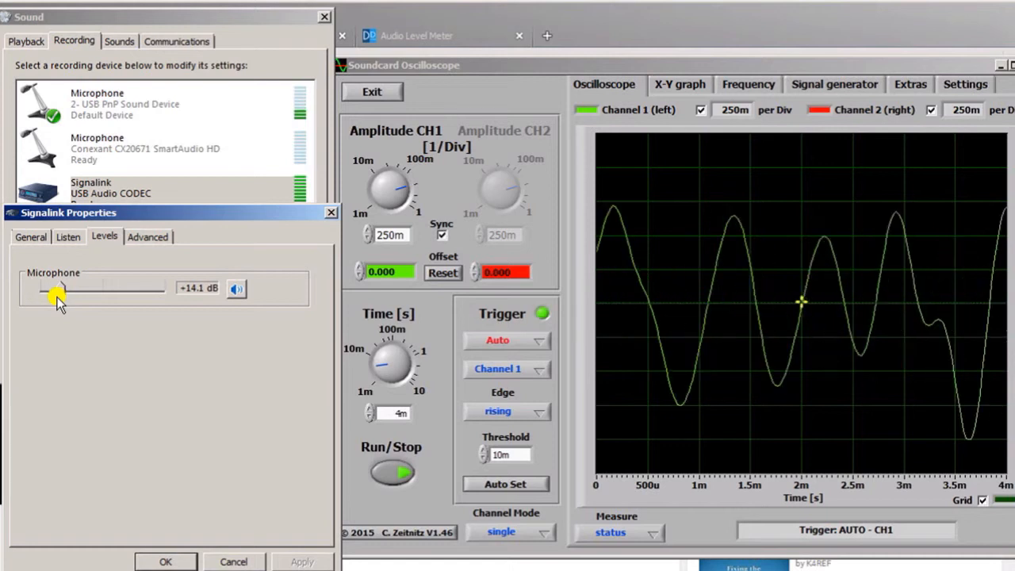
{"action": "left_click_drag", "start_coordinate": [60, 289], "coordinate": [44, 288]}
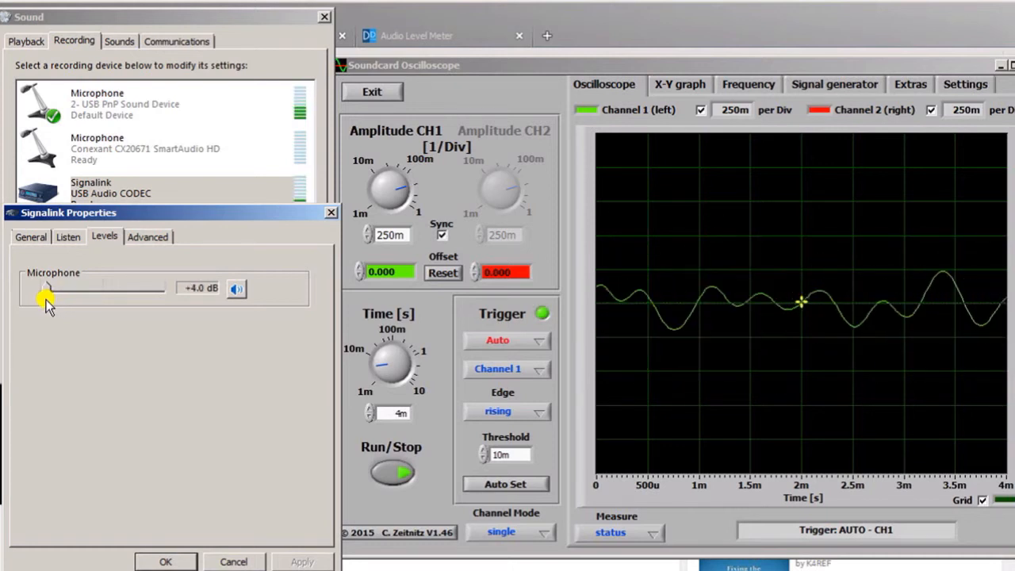
{"action": "left_click_drag", "start_coordinate": [48, 288], "coordinate": [45, 289]}
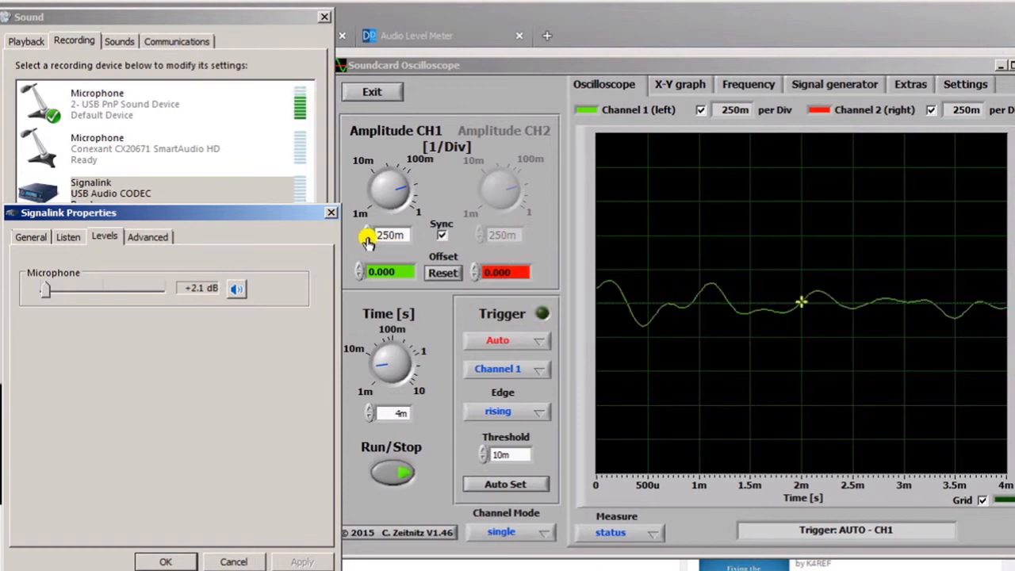
Step: Step the channel 1 amplitude scale down from 250m to 200m per division
{"action": "left_click", "coordinate": [368, 238]}
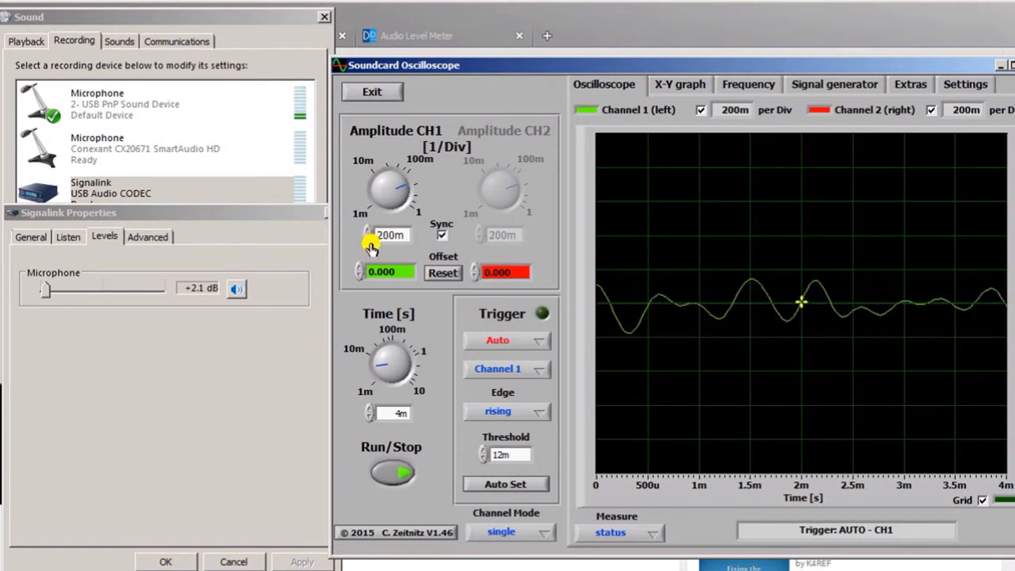
{"action": "mouse_move", "coordinate": [85, 335]}
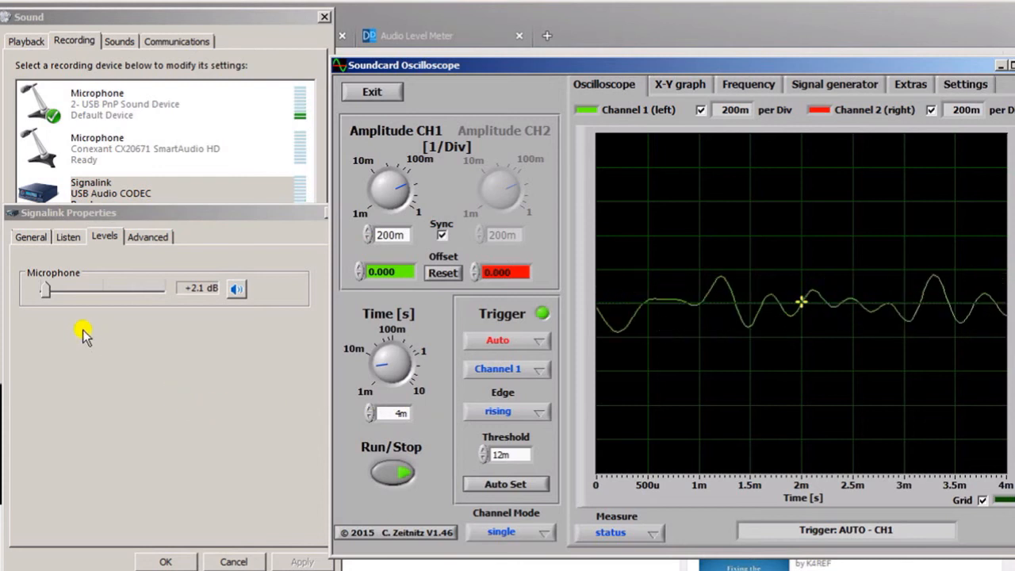
{"action": "mouse_move", "coordinate": [44, 298]}
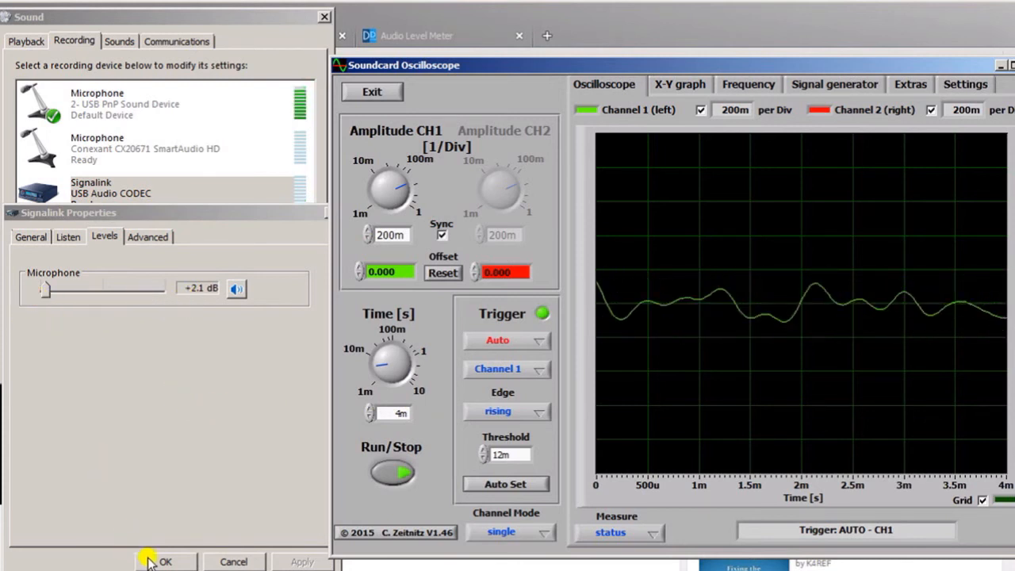
Step: Confirm the Signalink level with OK, view the Frequency and Signal generator pages, return to the browser
{"action": "left_click", "coordinate": [165, 561]}
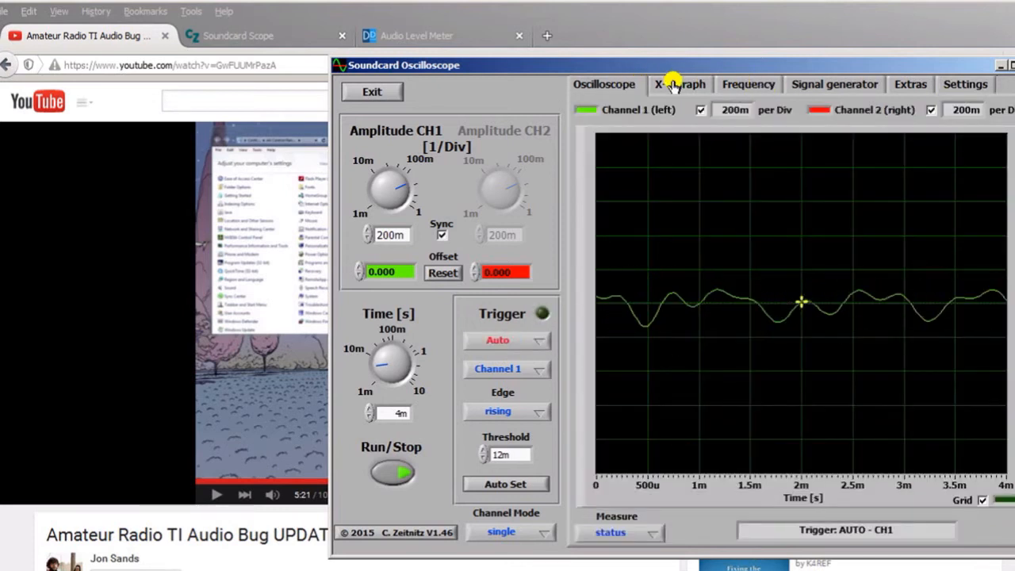
{"action": "left_click", "coordinate": [744, 84]}
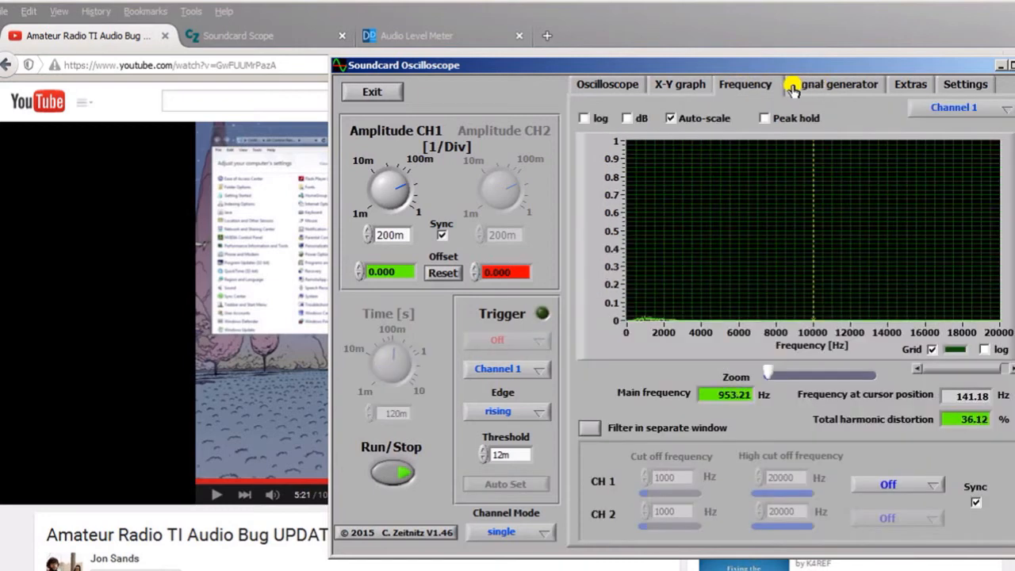
{"action": "left_click", "coordinate": [831, 84]}
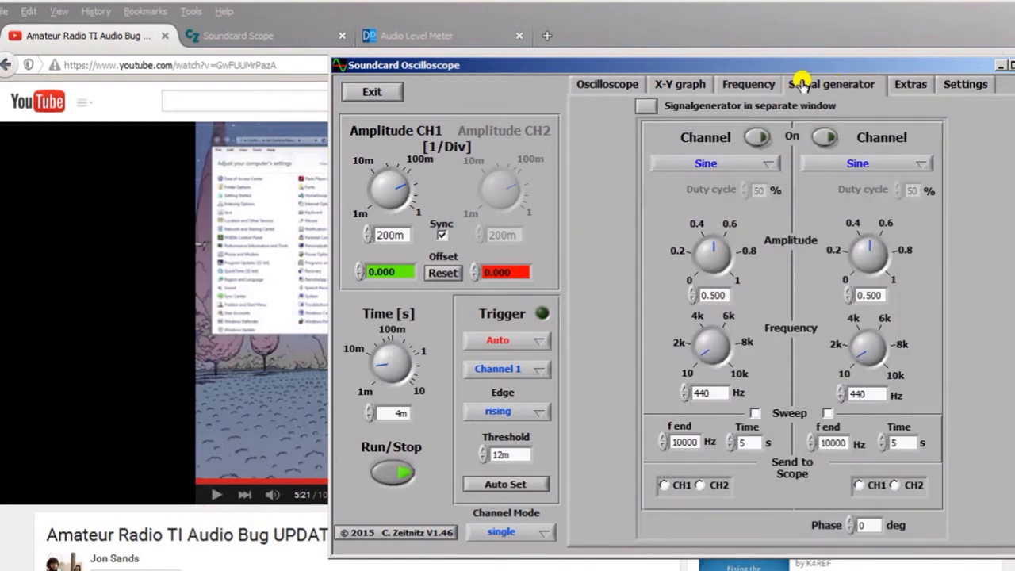
{"action": "left_click", "coordinate": [605, 84]}
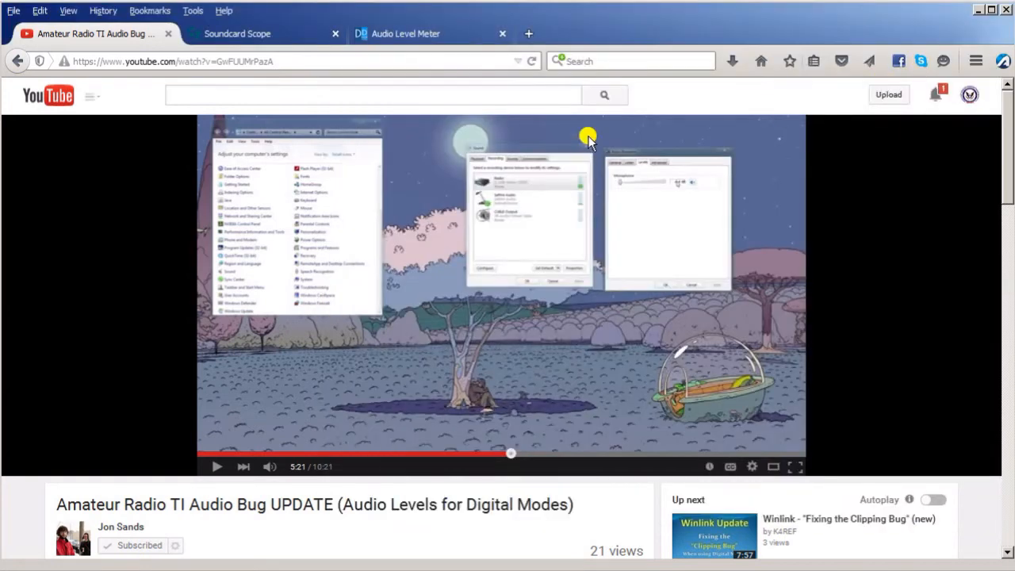
{"action": "mouse_move", "coordinate": [151, 436]}
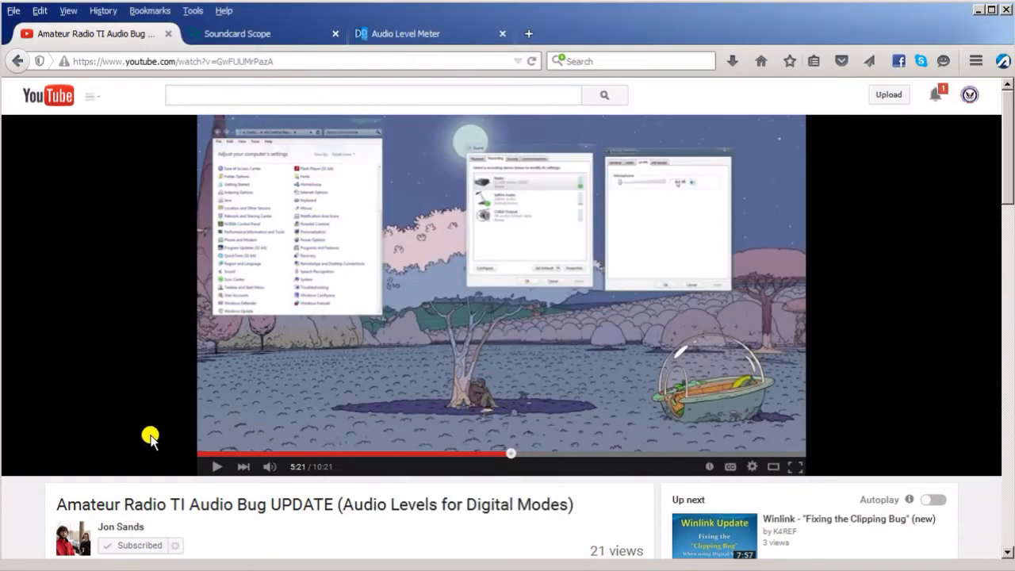
{"action": "mouse_move", "coordinate": [155, 453]}
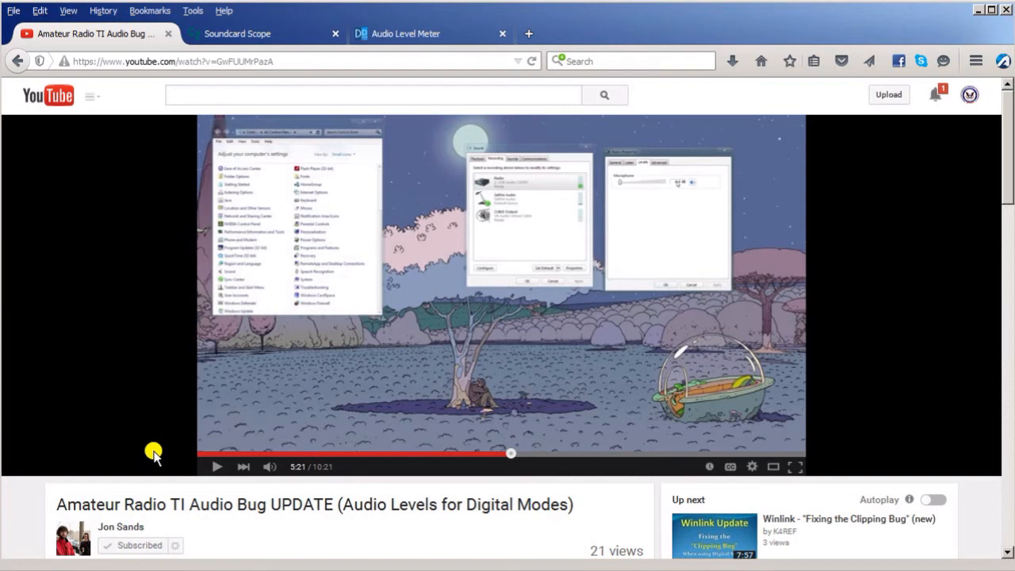
{"action": "mouse_move", "coordinate": [154, 447]}
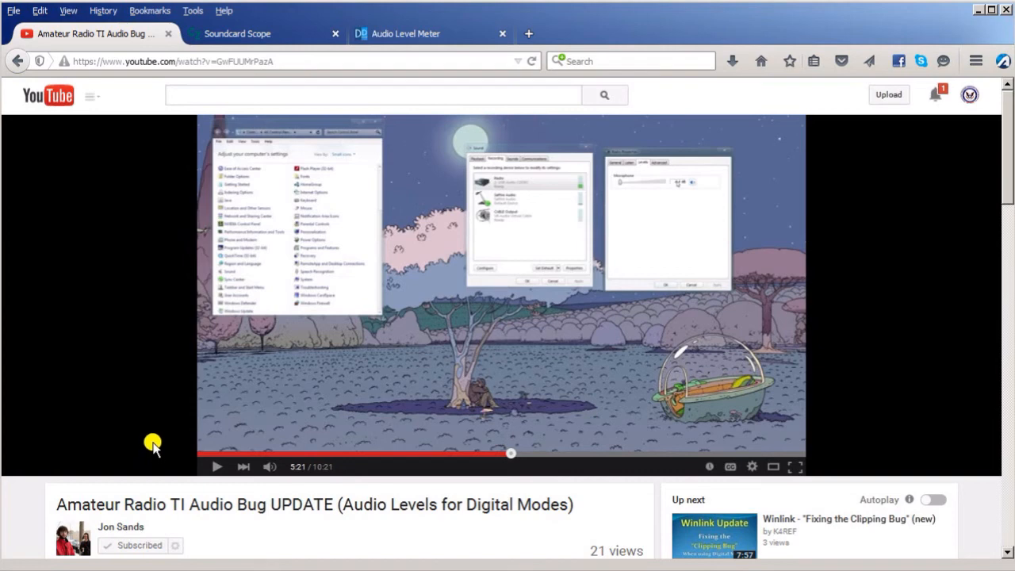
{"action": "mouse_move", "coordinate": [149, 441]}
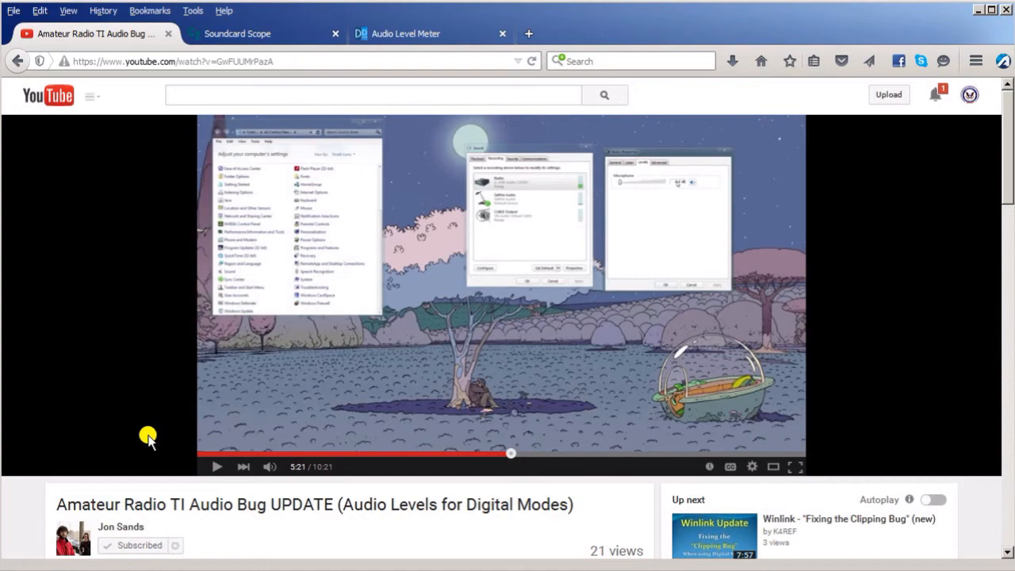
{"action": "left_click", "coordinate": [796, 466]}
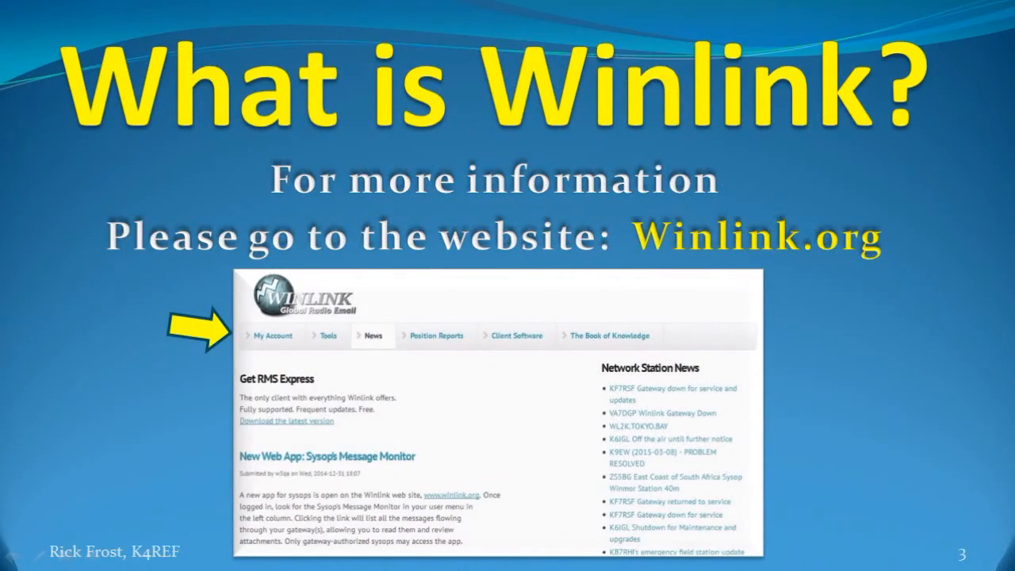